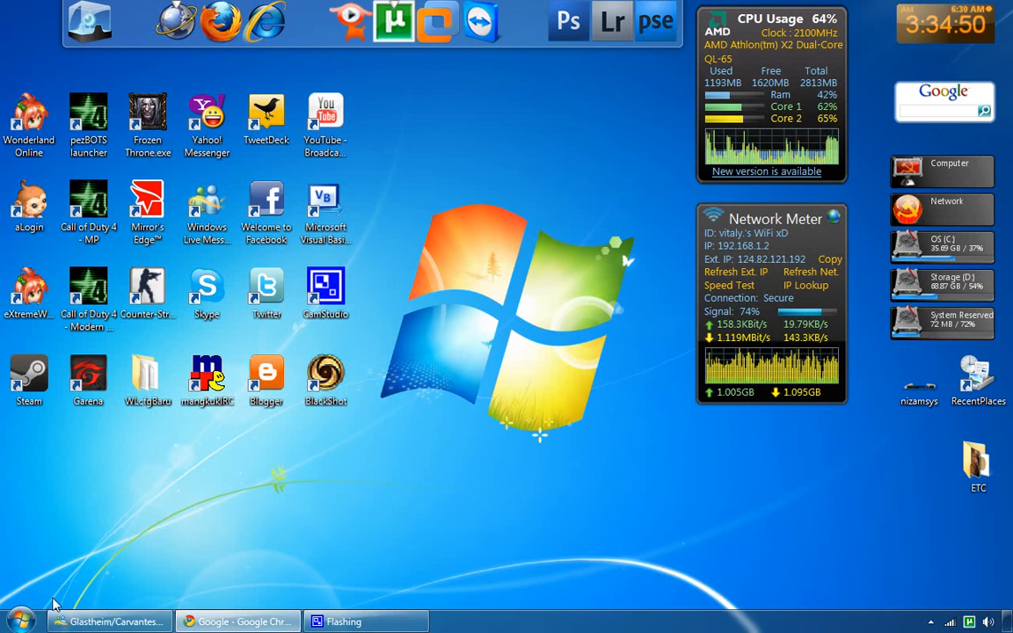
# Open the System page in Control Panel via the Start menu's Computer Properties.
pyautogui.click(19, 621)
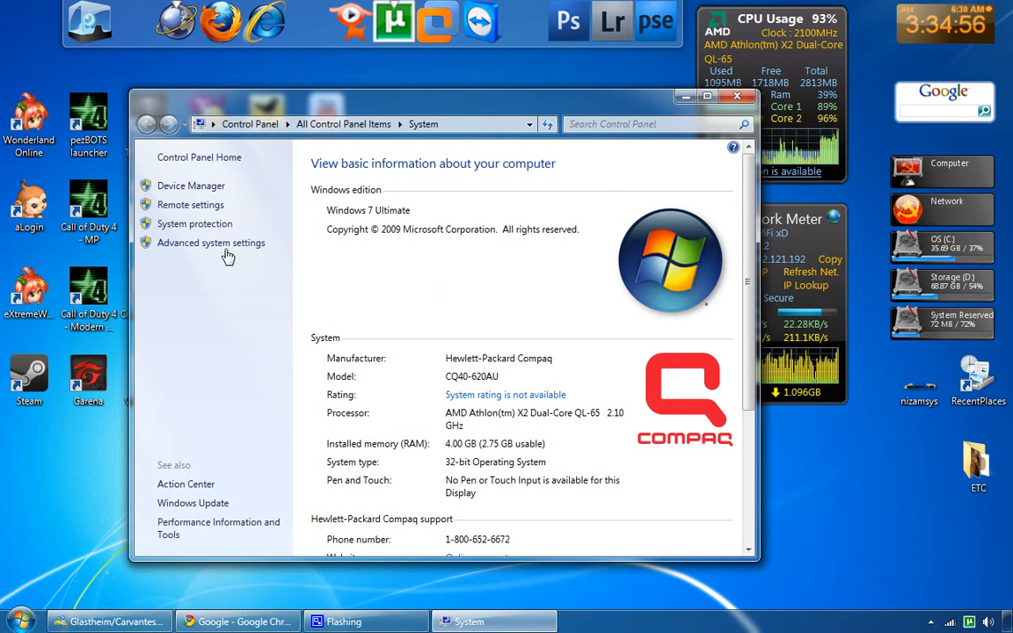
pyautogui.moveTo(211, 242)
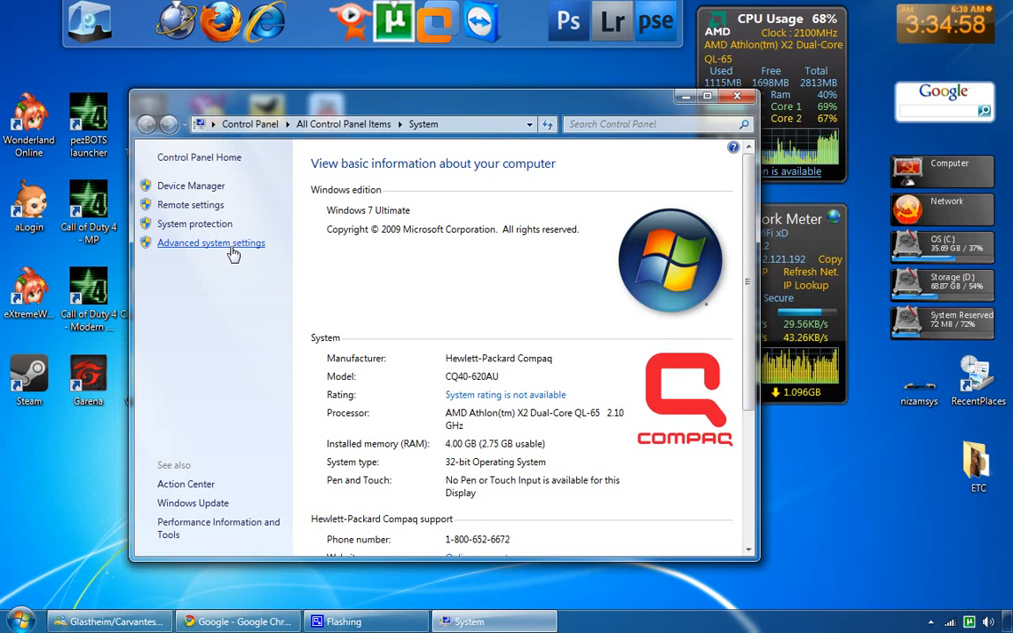
# Open Advanced system settings and show the Advanced tab of System Properties.
pyautogui.click(211, 243)
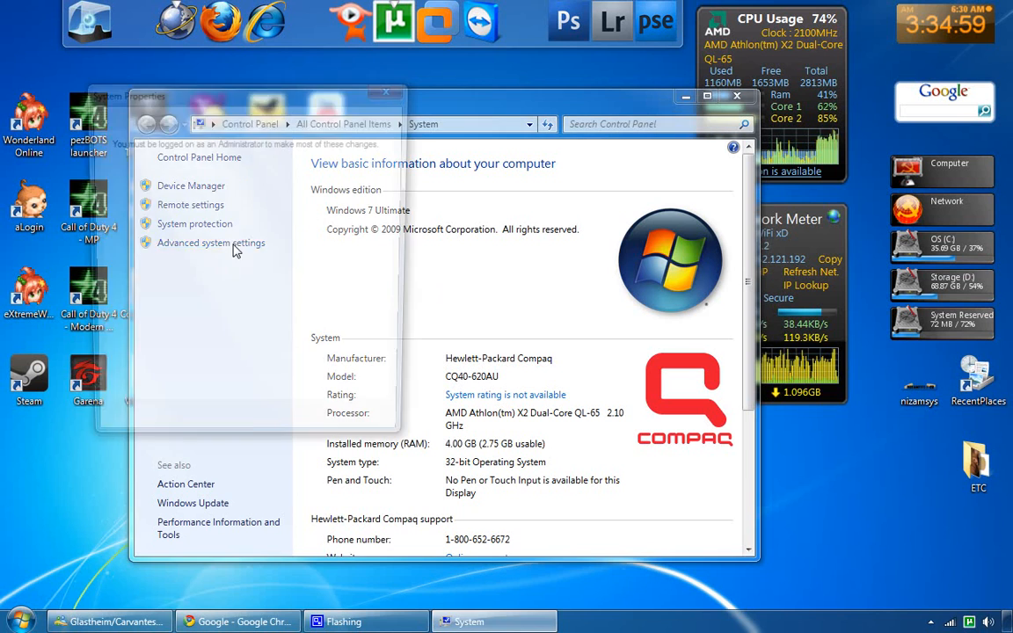
pyautogui.click(210, 242)
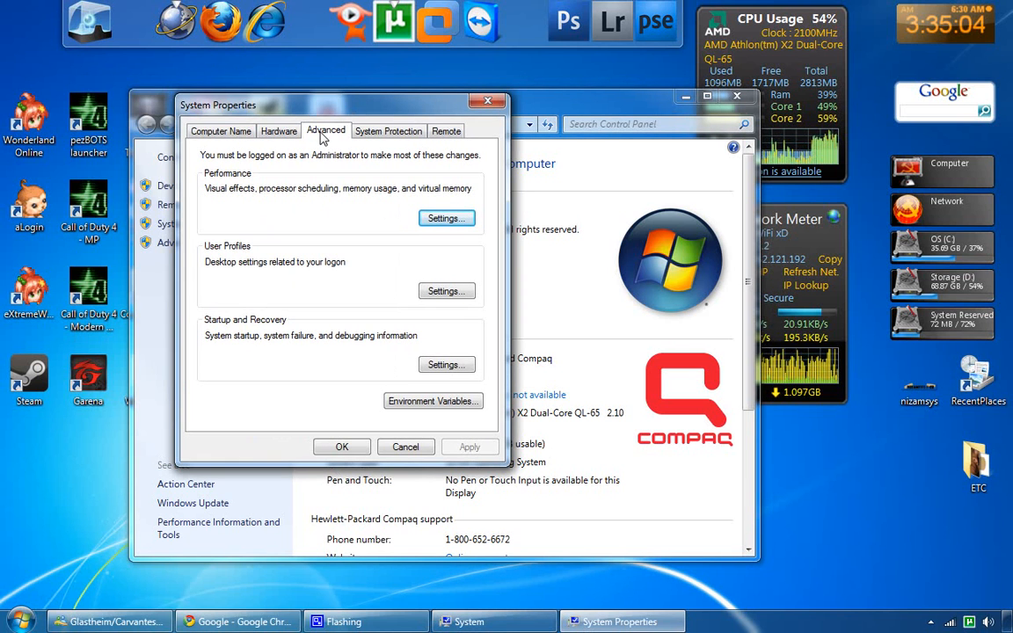
pyautogui.moveTo(276, 191)
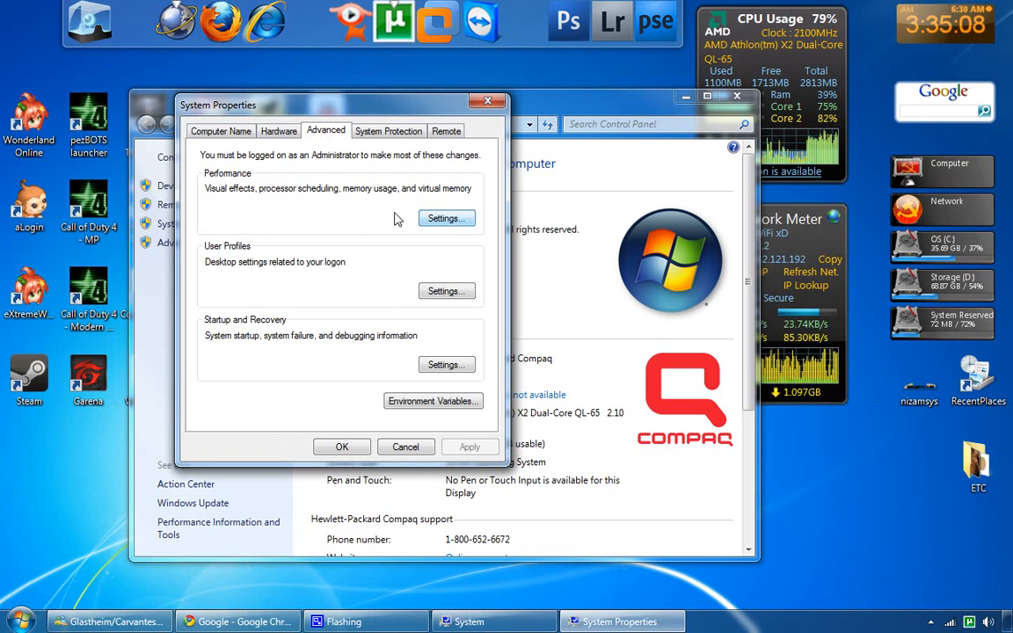
# In Performance Settings, select 'Adjust for best performance' on the Visual Effects tab.
pyautogui.click(444, 218)
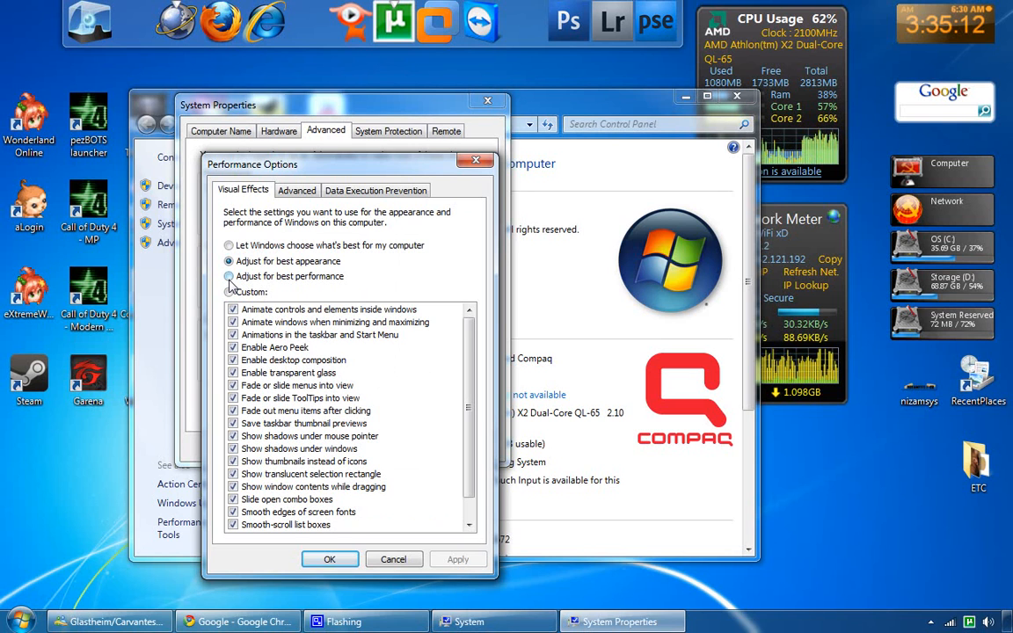
pyautogui.click(229, 276)
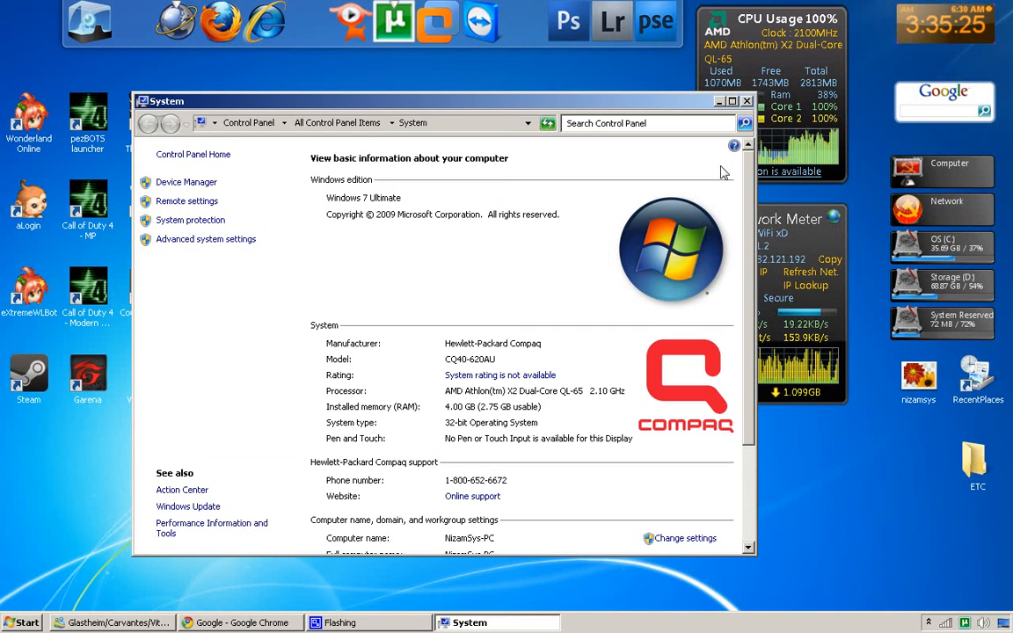
# Close the System window and bring up the desktop's context menu.
pyautogui.click(746, 100)
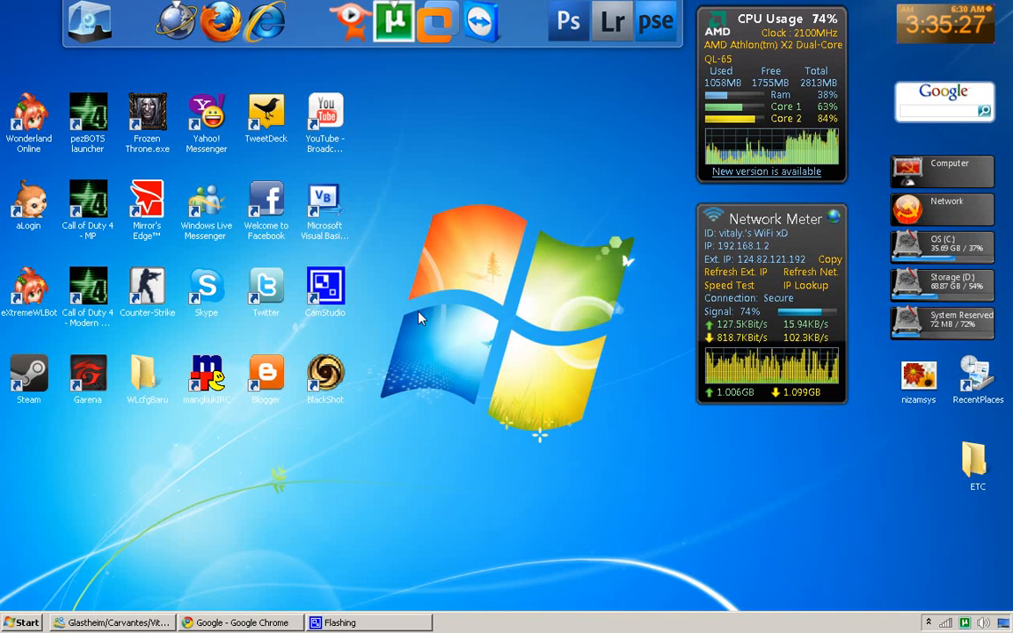
pyautogui.moveTo(482, 378)
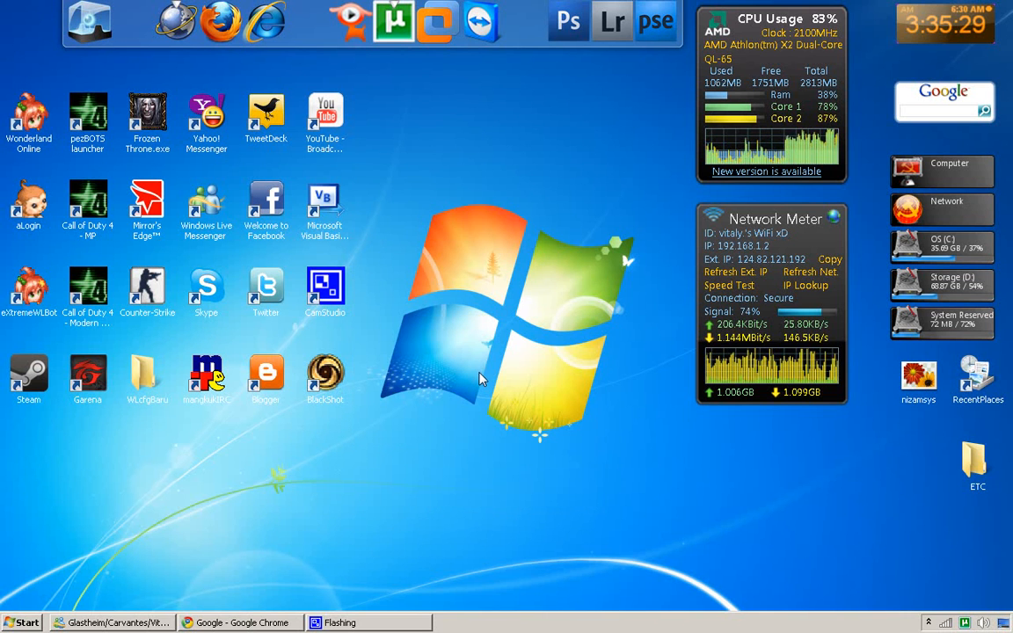
pyautogui.rightClick(481, 378)
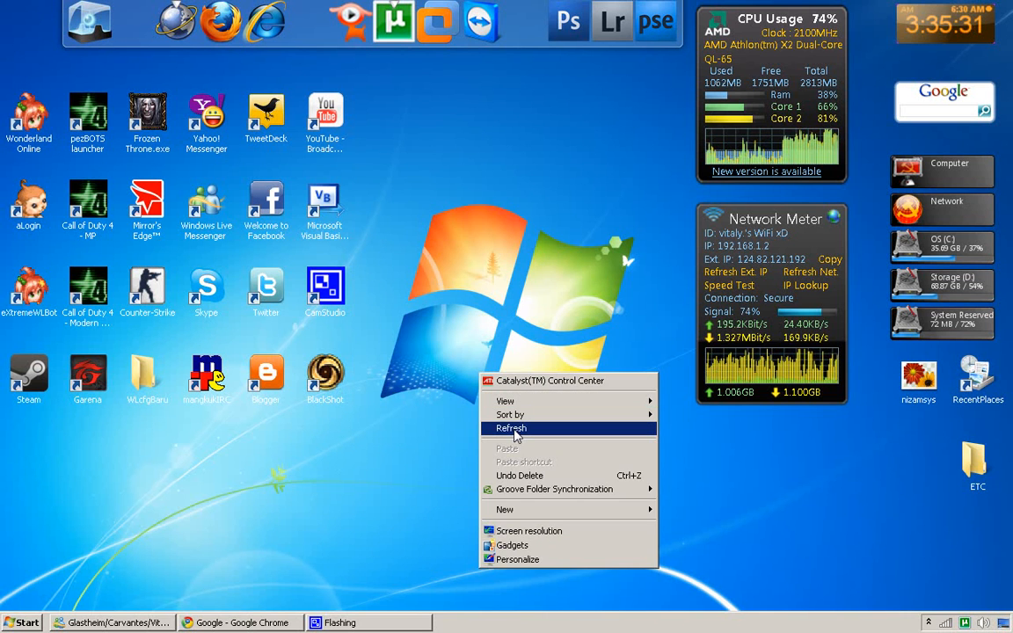